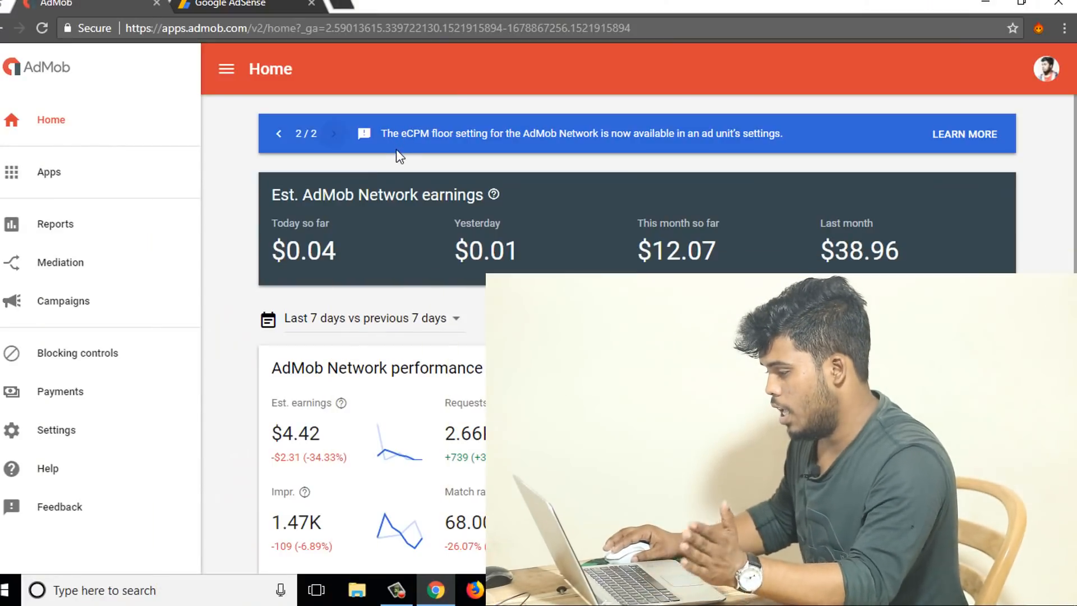
mouse_move(514, 164)
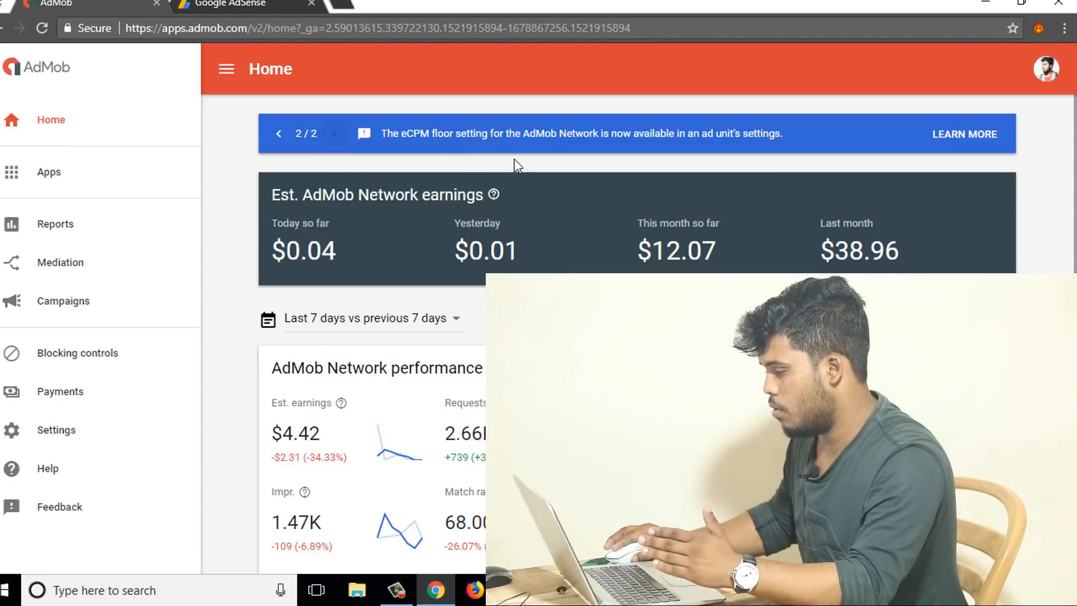
mouse_move(749, 147)
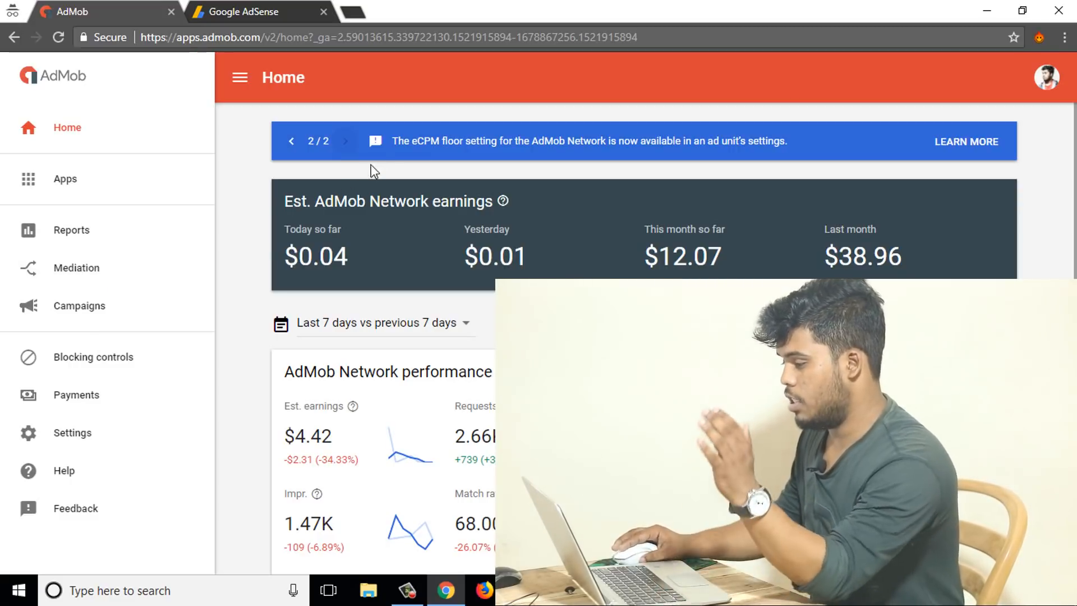
mouse_move(384, 164)
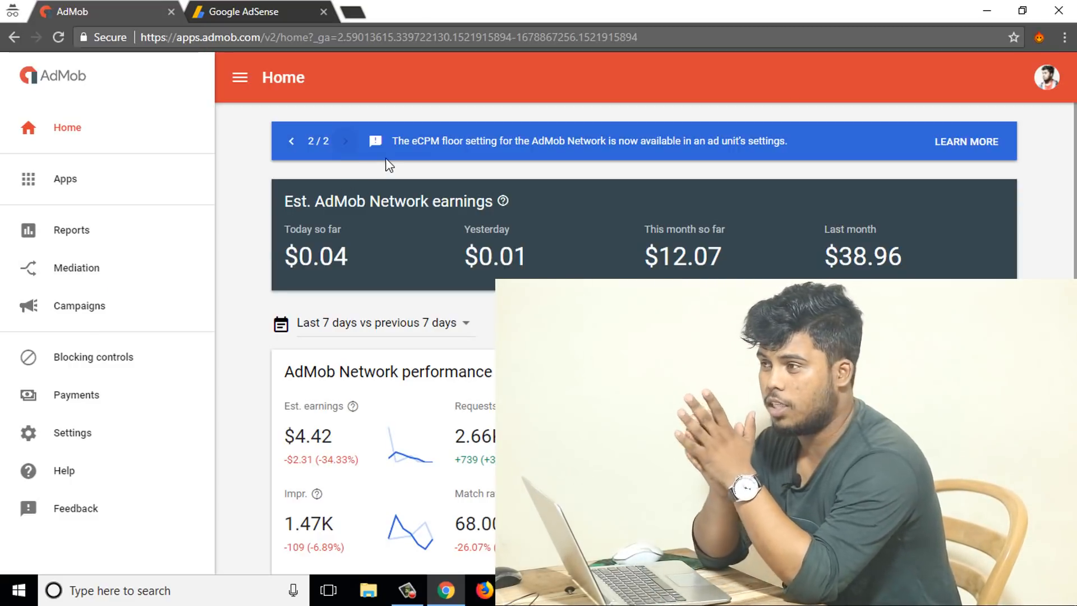